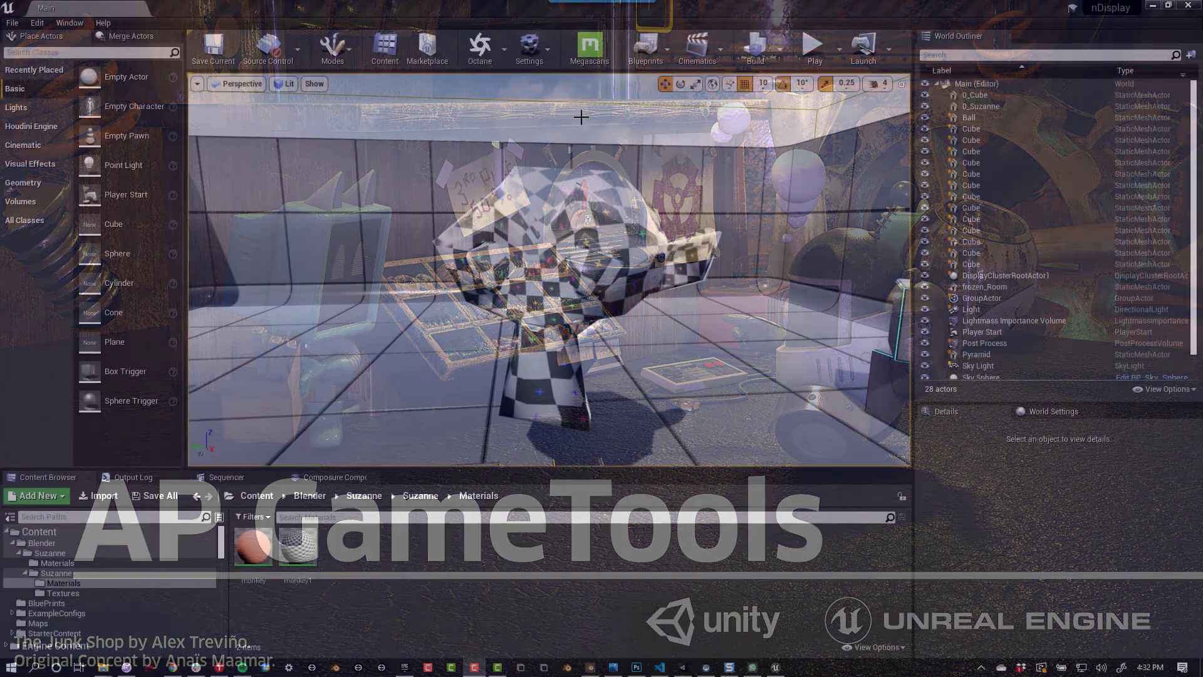
- Enable the beta glTF Importer plugin from the Built-In plugins and restart the editor
{"action": "left_click", "coordinate": [529, 46]}
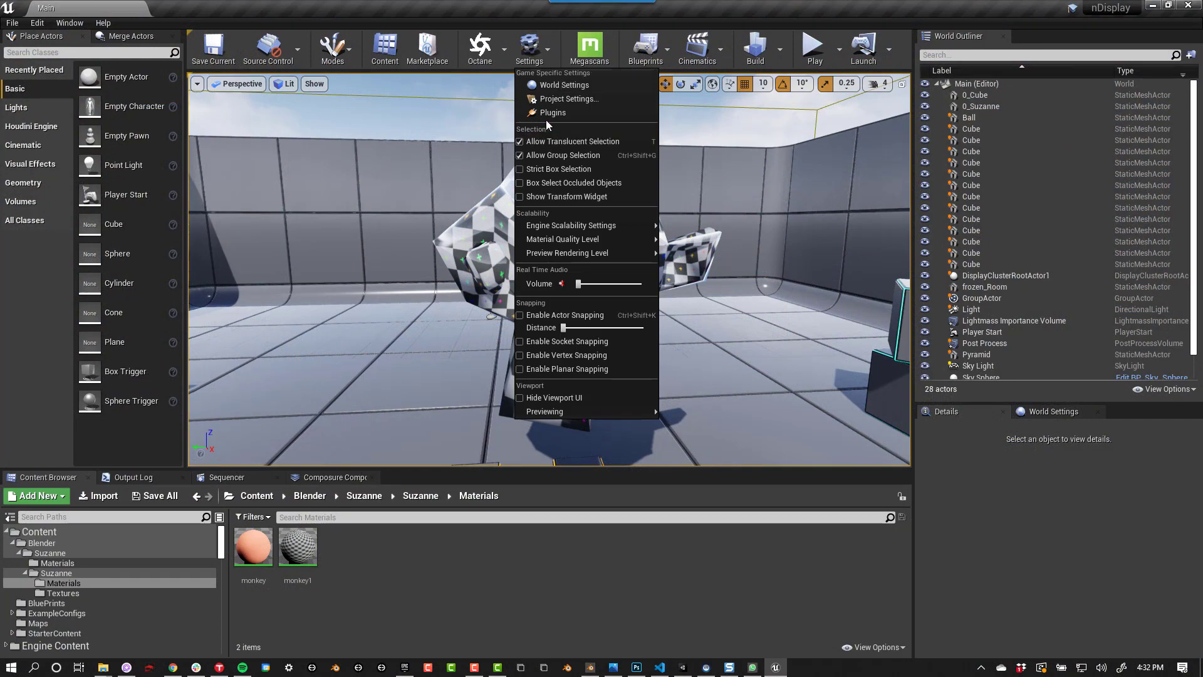
{"action": "left_click", "coordinate": [552, 112]}
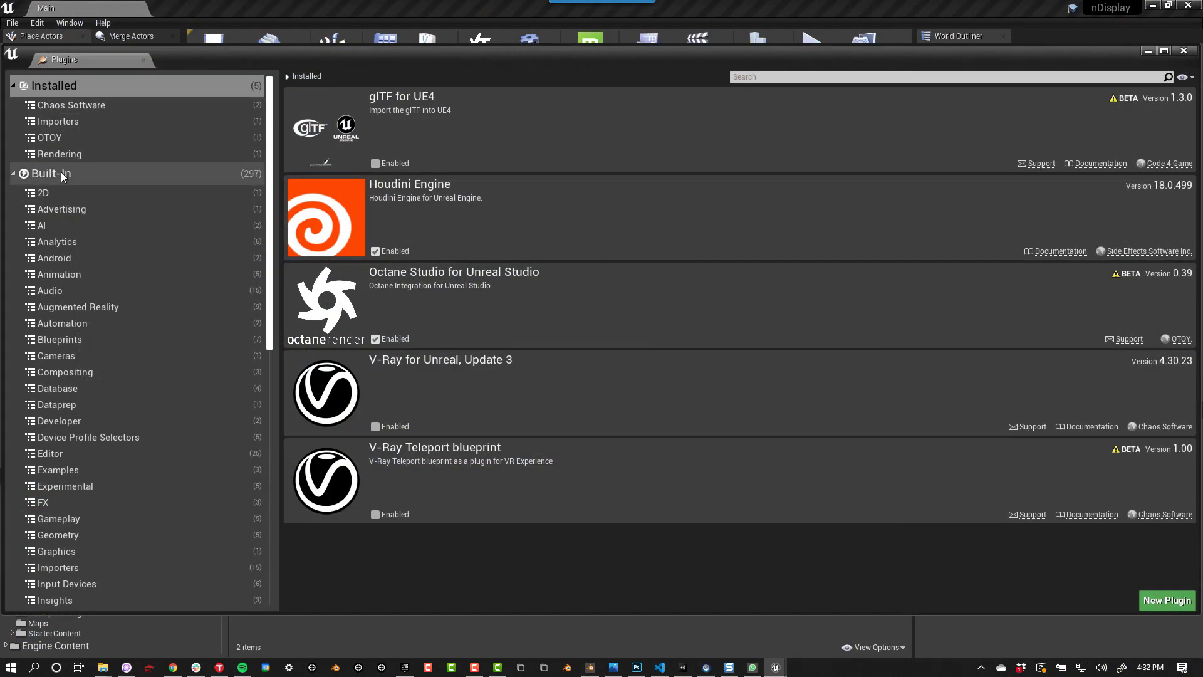
{"action": "left_click", "coordinate": [51, 173]}
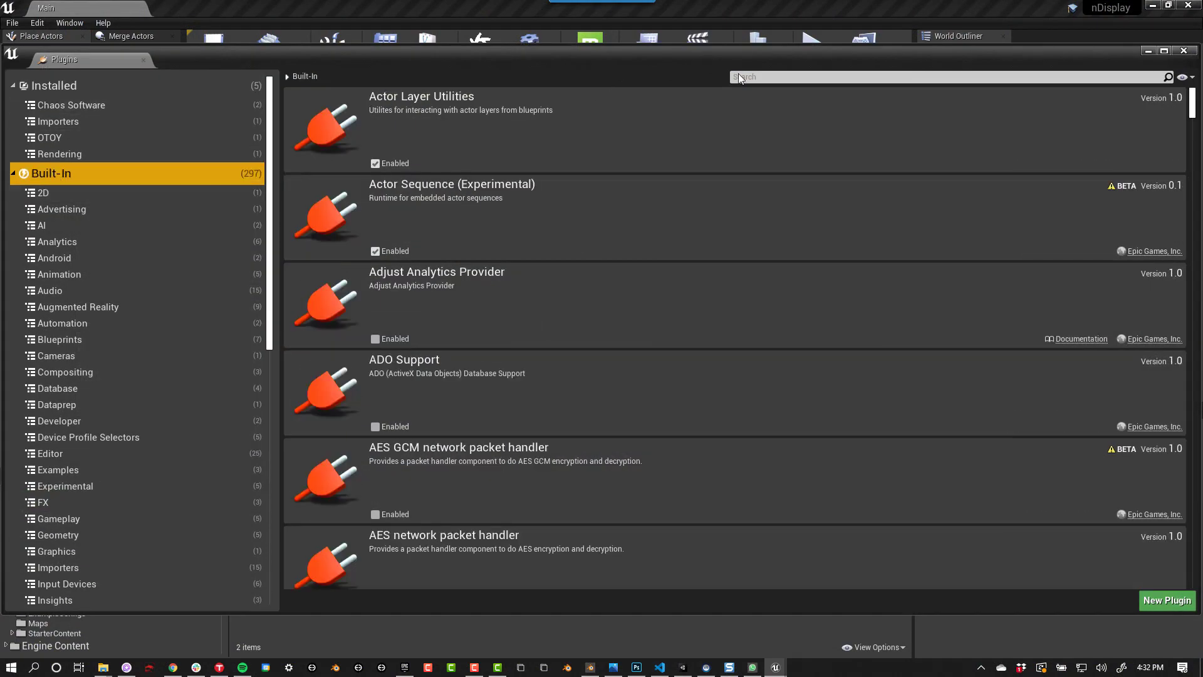
{"action": "type", "text": "gltf"}
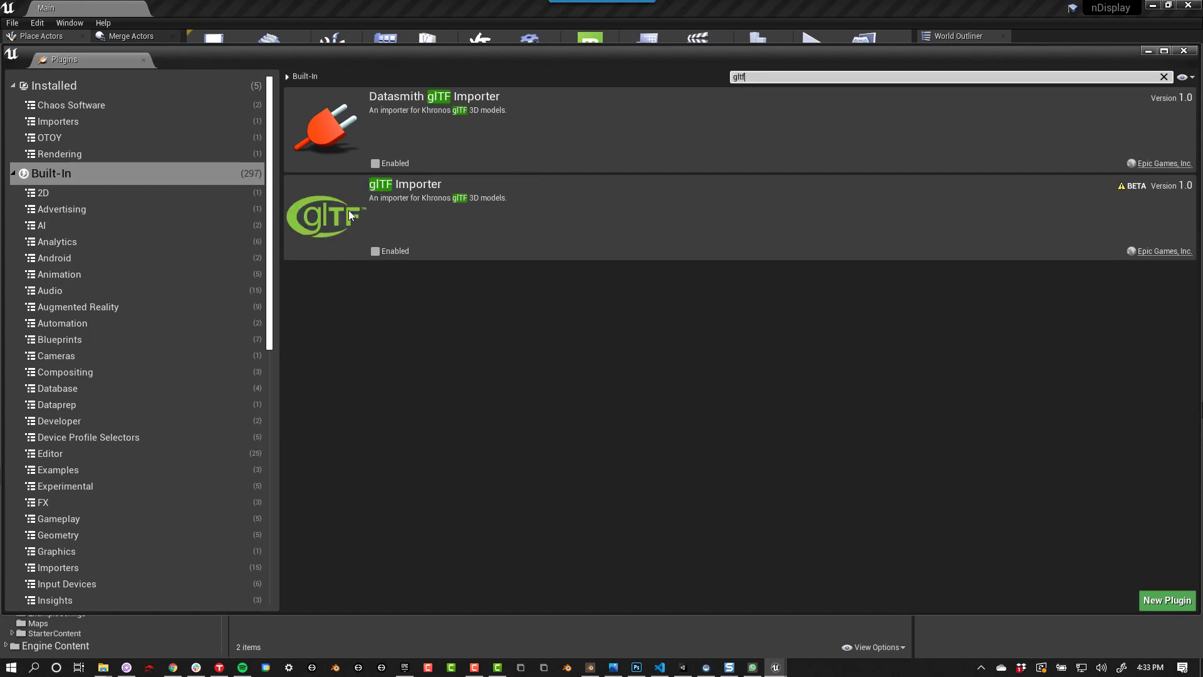
{"action": "left_click", "coordinate": [375, 251]}
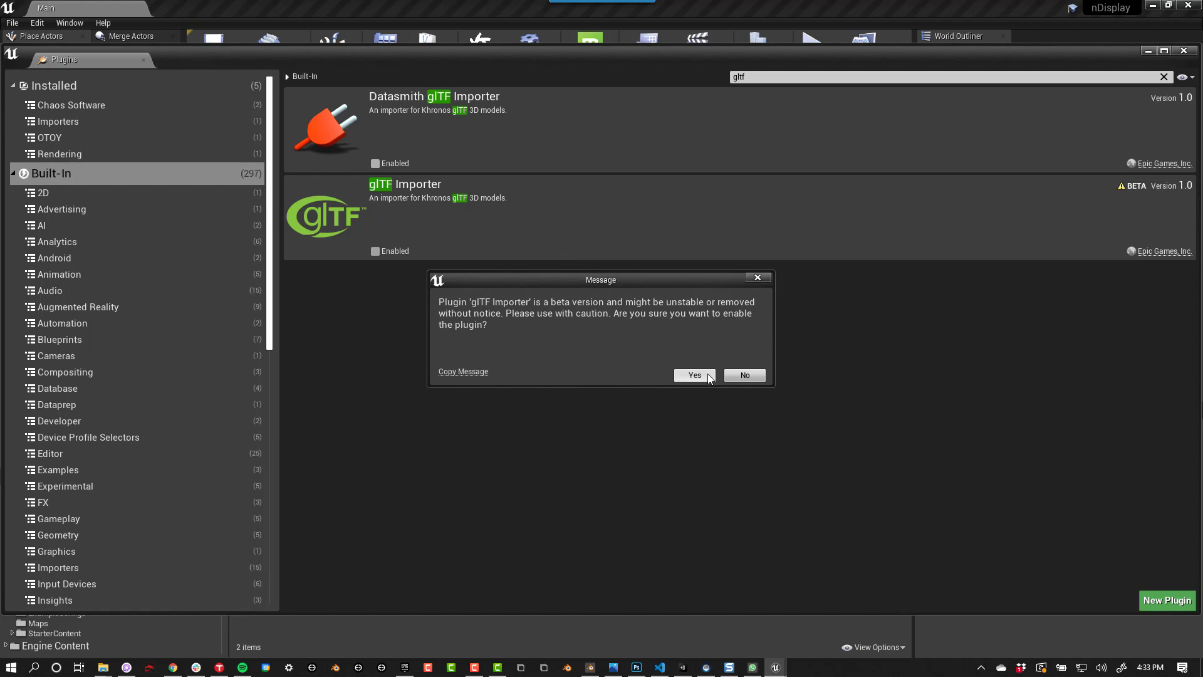
{"action": "left_click", "coordinate": [694, 375]}
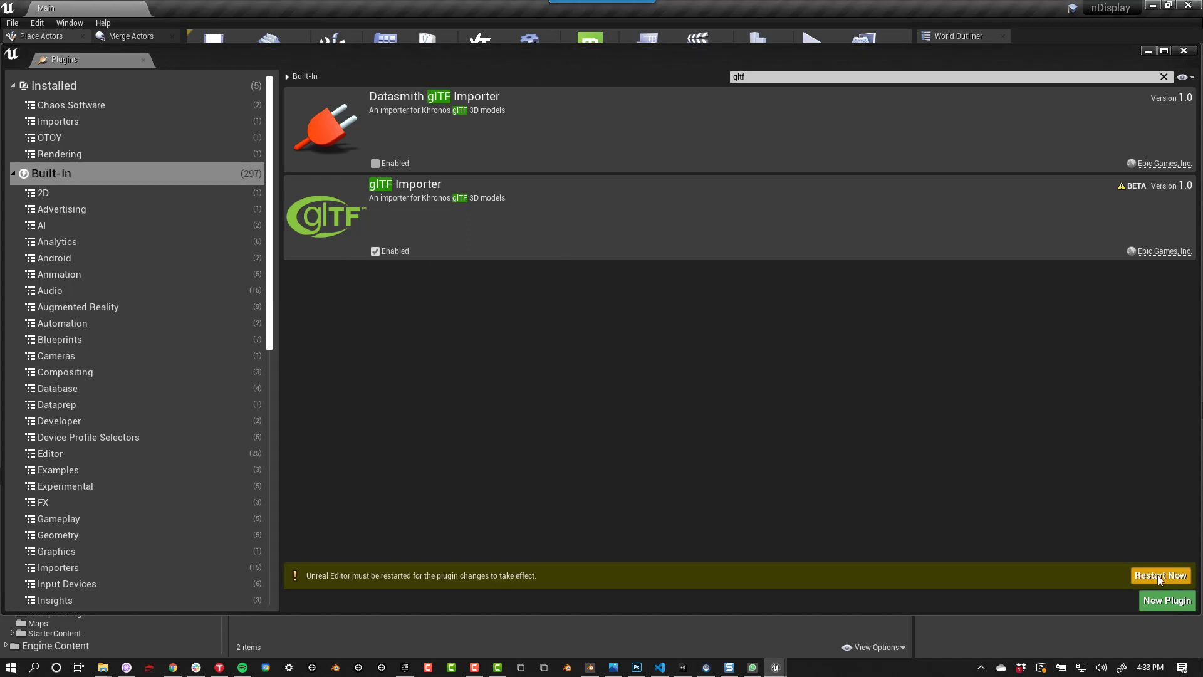
{"action": "left_click", "coordinate": [1162, 575]}
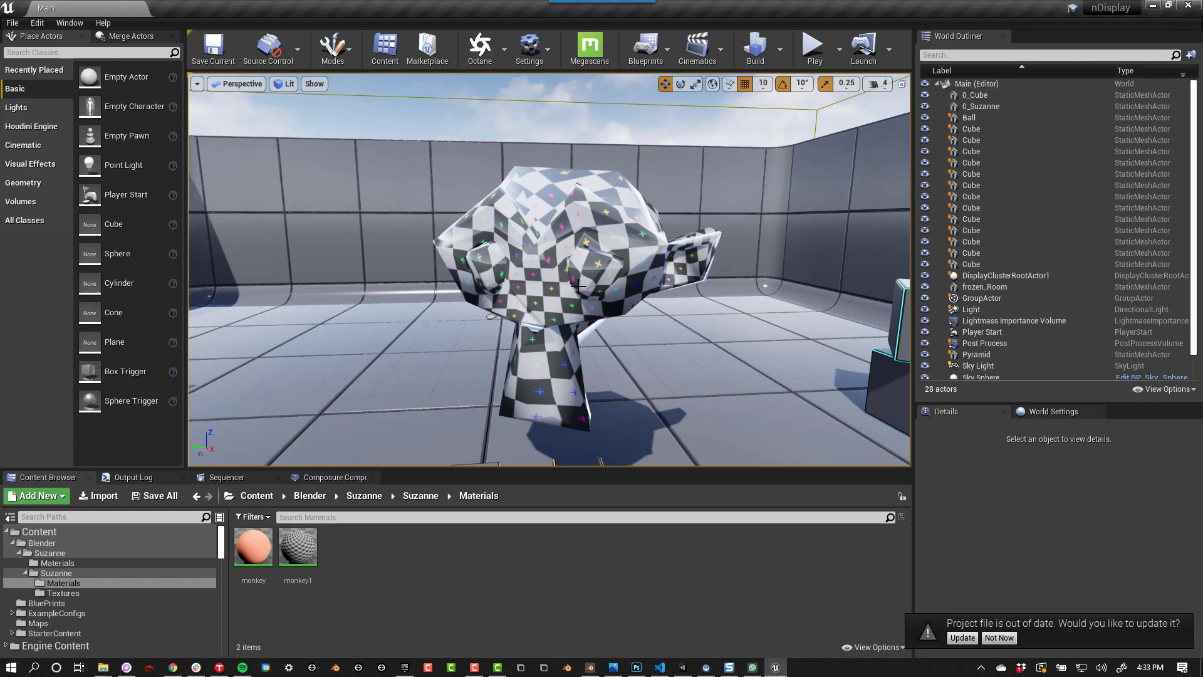
- Export Suzanne as a GLB using AP Game Tools' Export for Game Engine
{"action": "left_click", "coordinate": [642, 27]}
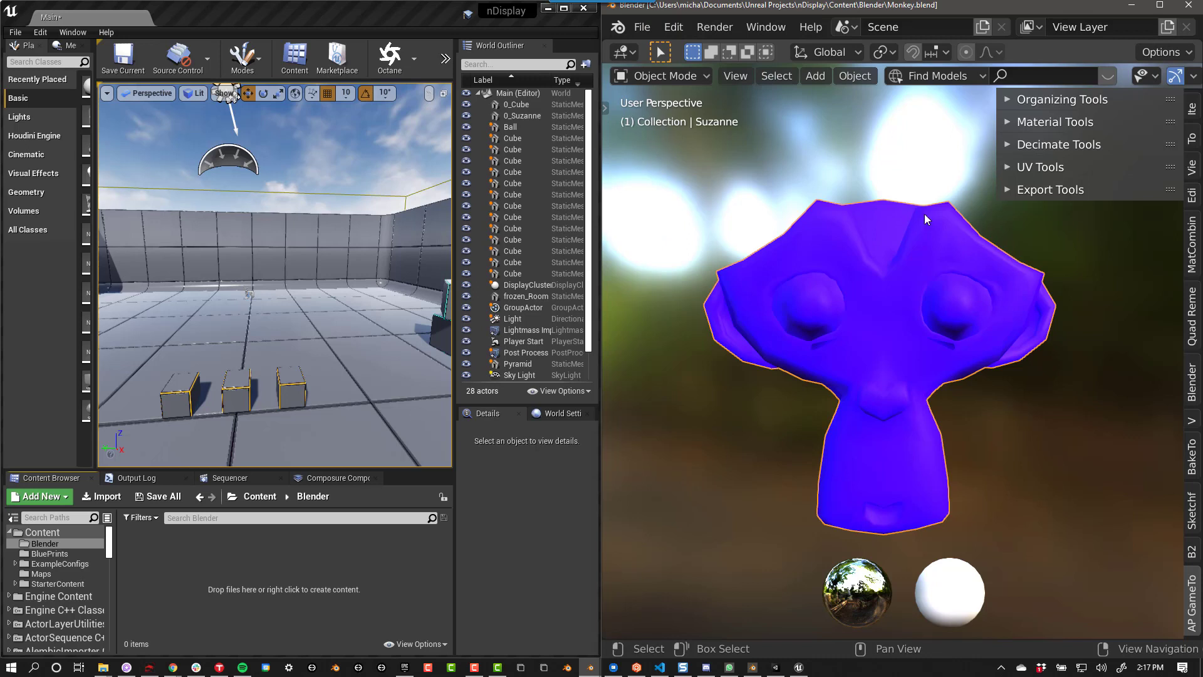
{"action": "mouse_move", "coordinate": [998, 228]}
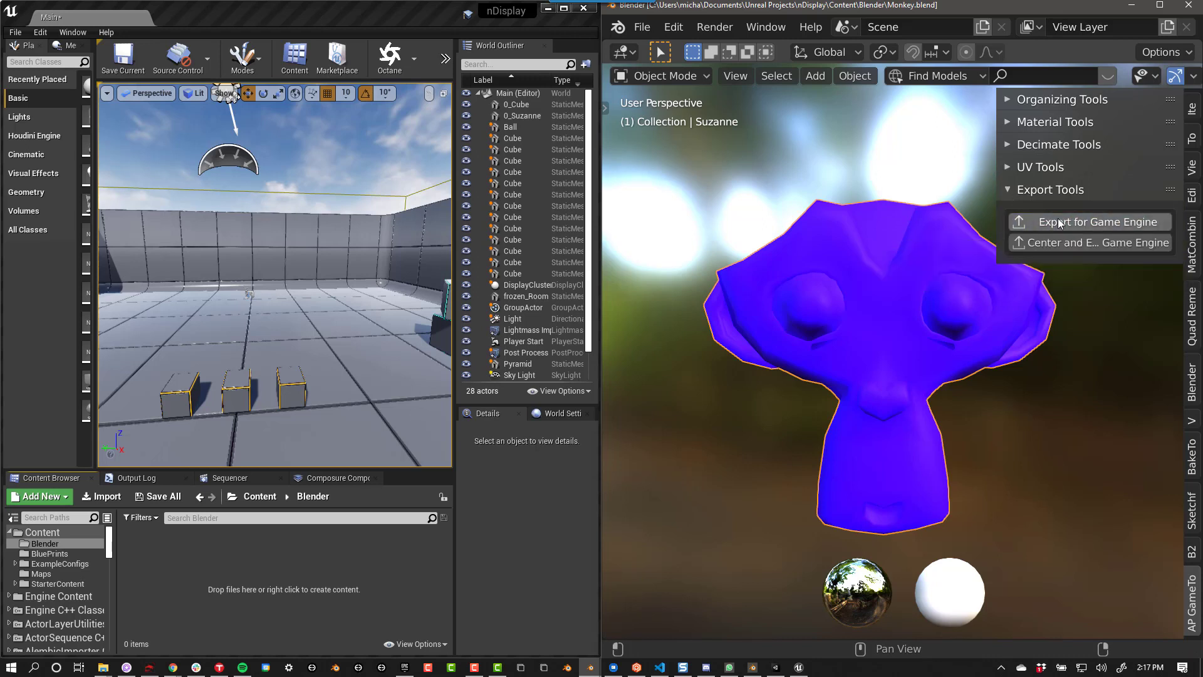
{"action": "left_click", "coordinate": [1084, 222]}
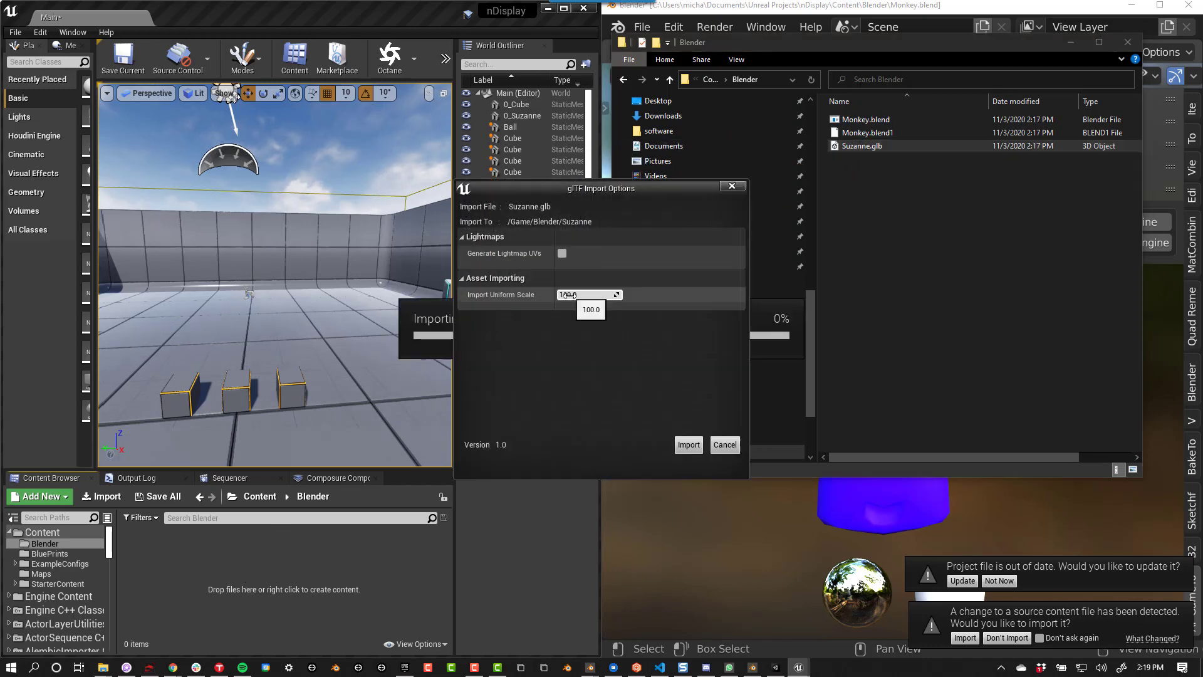
- Import Suzanne.glb and inspect the monkey material's Roughness Factor node
{"action": "left_click", "coordinate": [688, 445]}
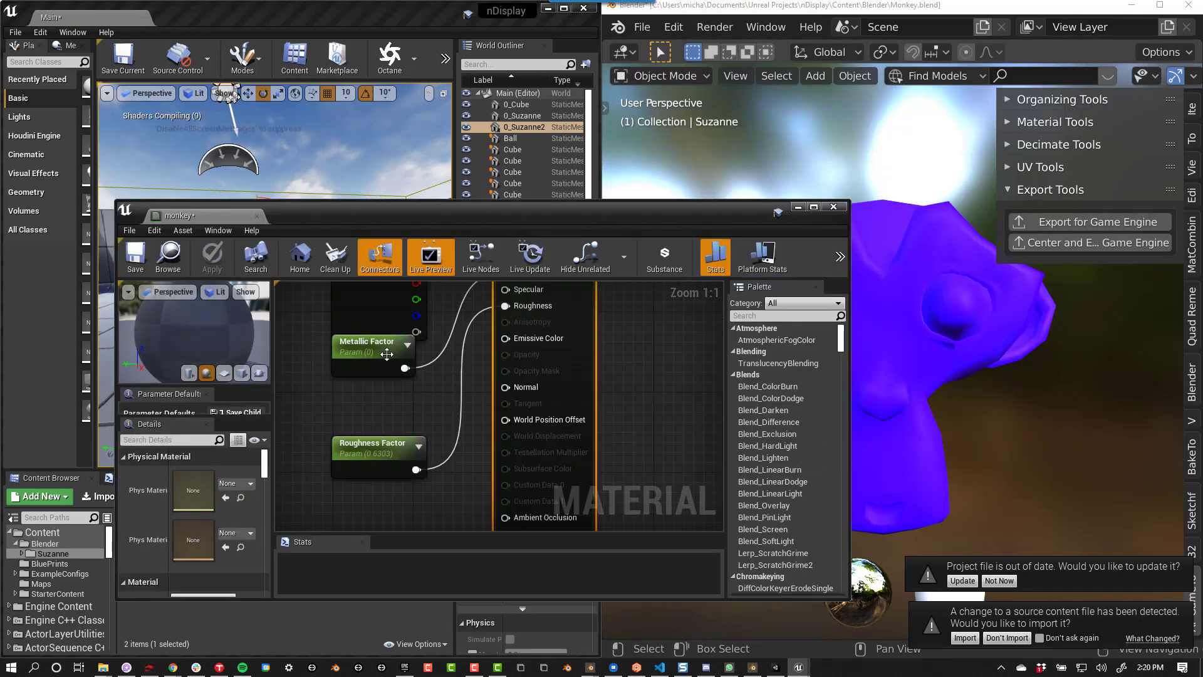
{"action": "left_click", "coordinate": [372, 450]}
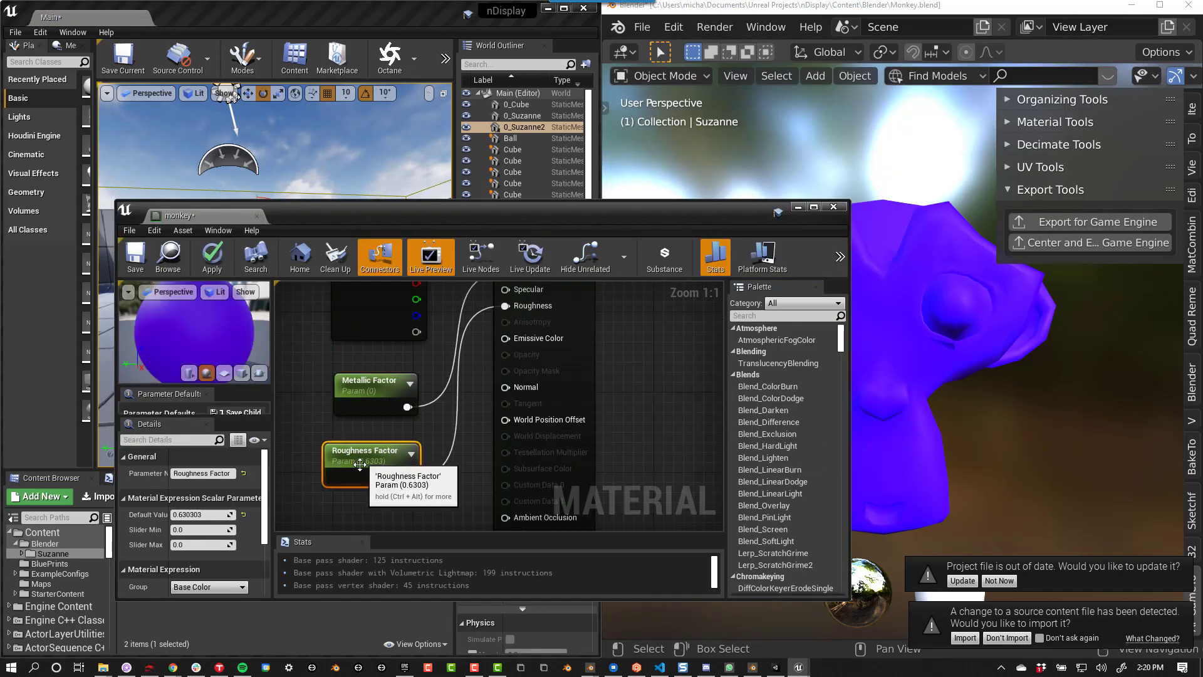
{"action": "mouse_move", "coordinate": [898, 379]}
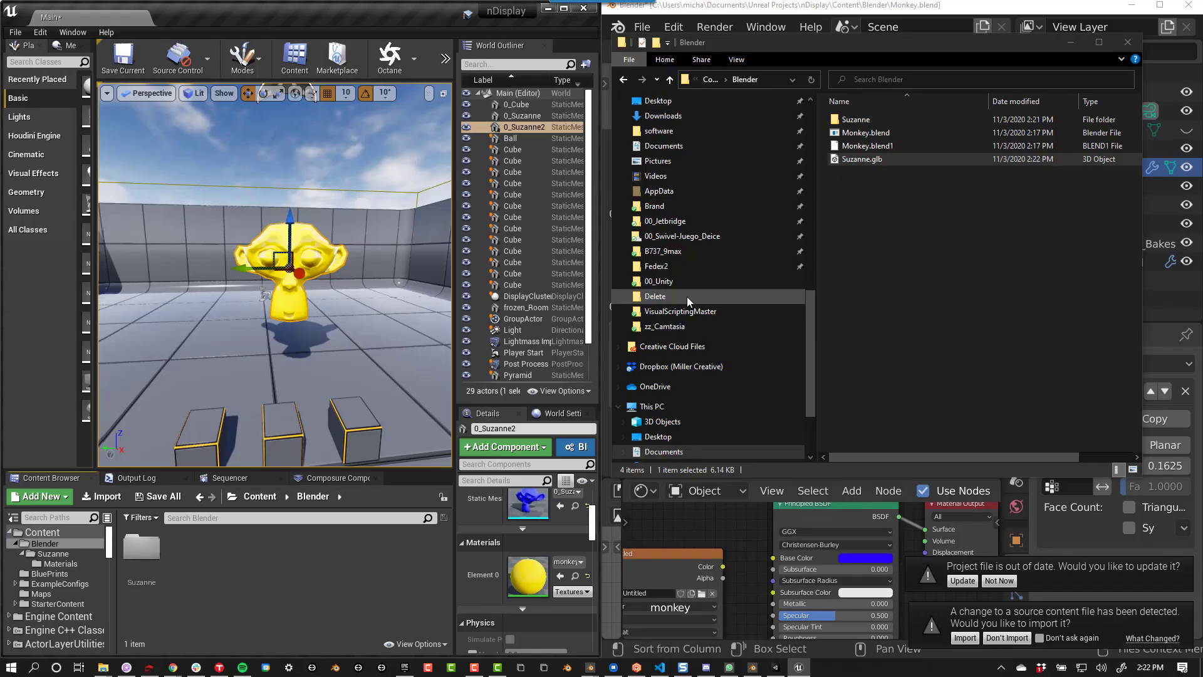
{"action": "mouse_move", "coordinate": [795, 189]}
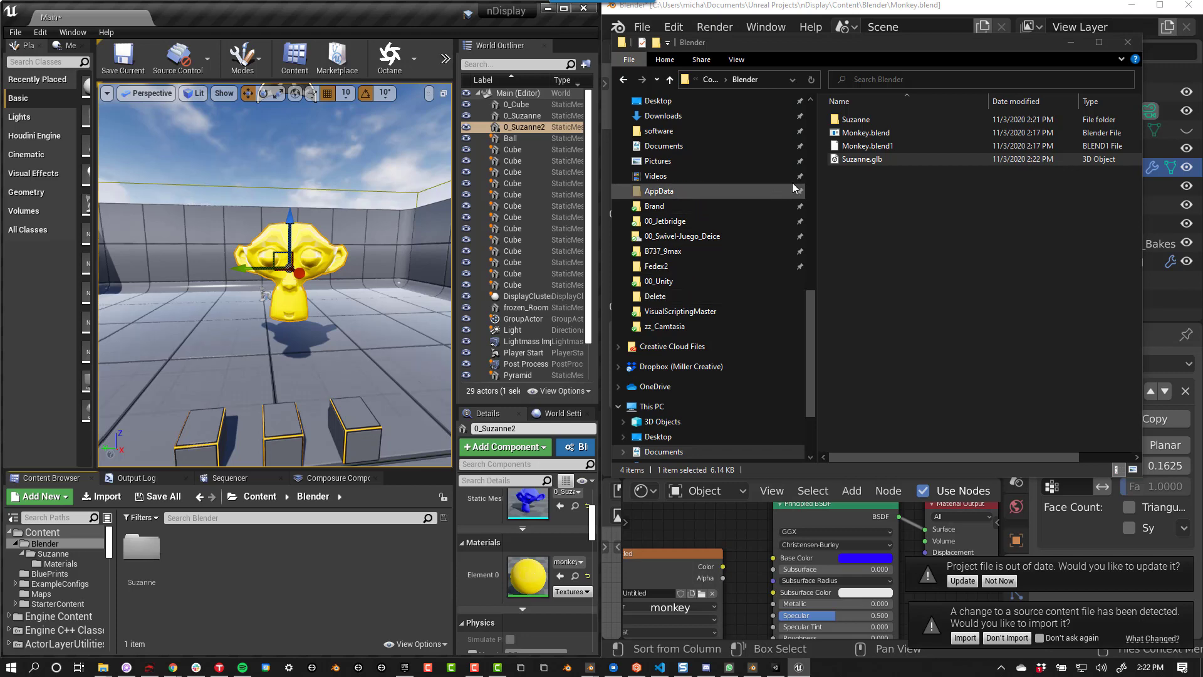
- Browse to Blender > Suzanne > Materials and right-click in the asset area
{"action": "left_click", "coordinate": [686, 444]}
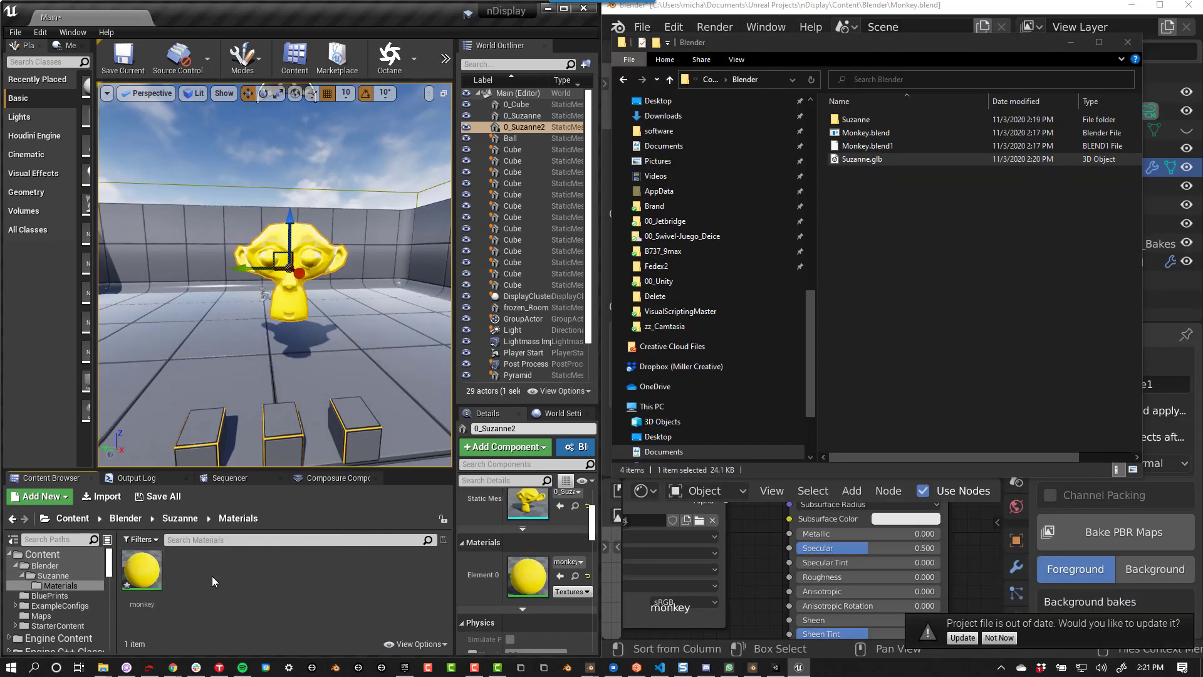
{"action": "right_click", "coordinate": [141, 572]}
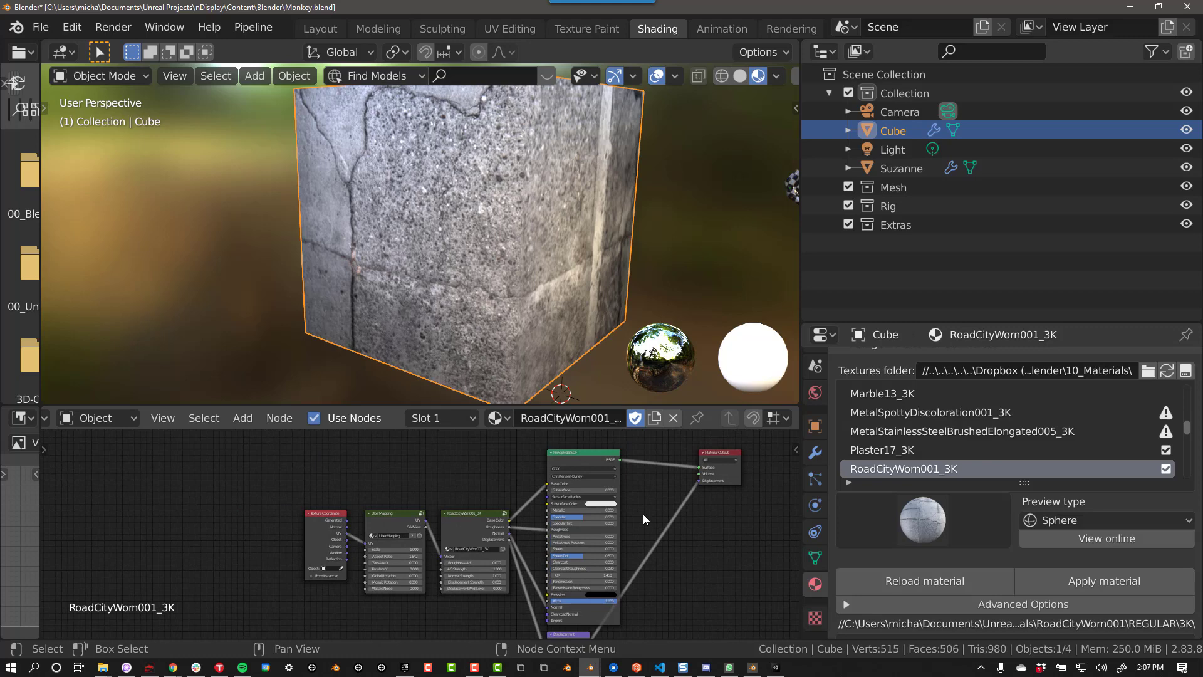
{"action": "mouse_move", "coordinate": [601, 544]}
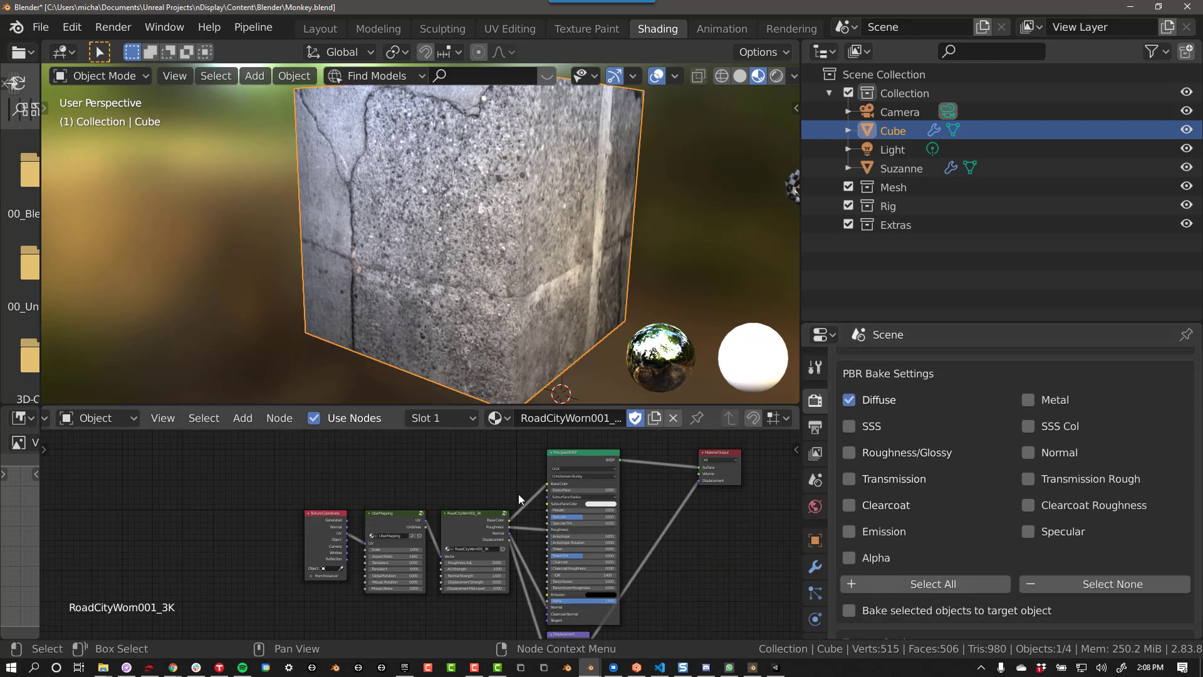
- Bake the stone cube's PBR maps with roughness included and a DirectX-format normal map
{"action": "left_click", "coordinate": [850, 400]}
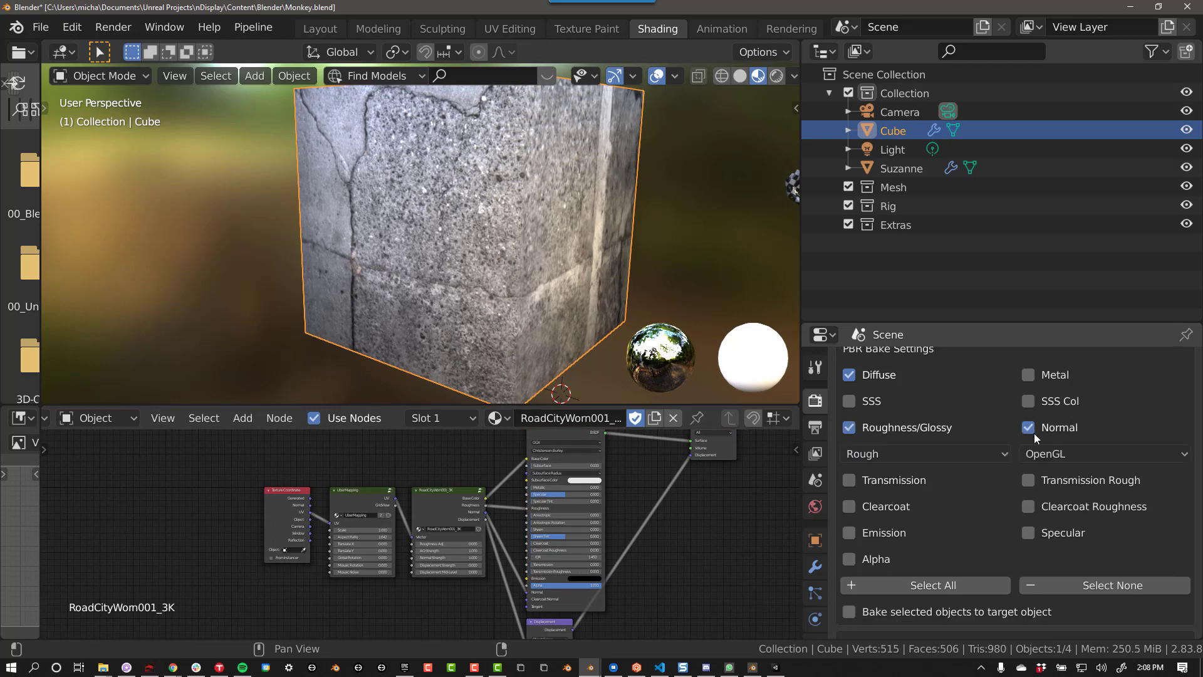
{"action": "left_click", "coordinate": [1104, 454]}
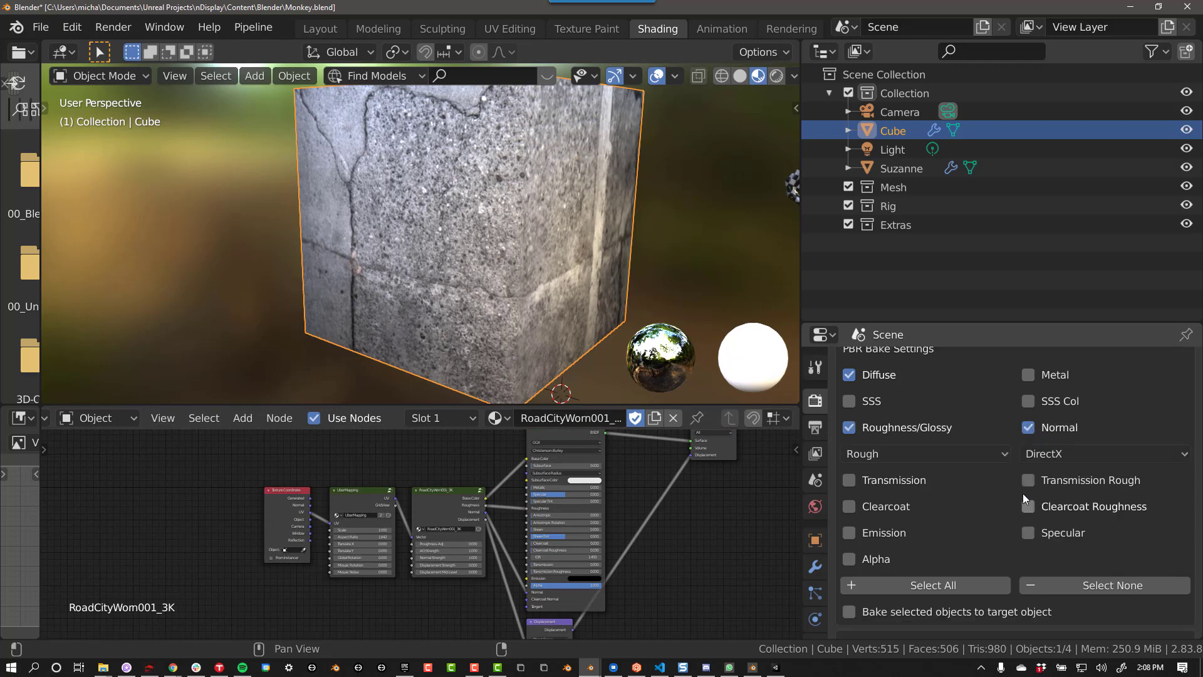
{"action": "scroll", "scroll_direction": "down", "scroll_amount": 3}
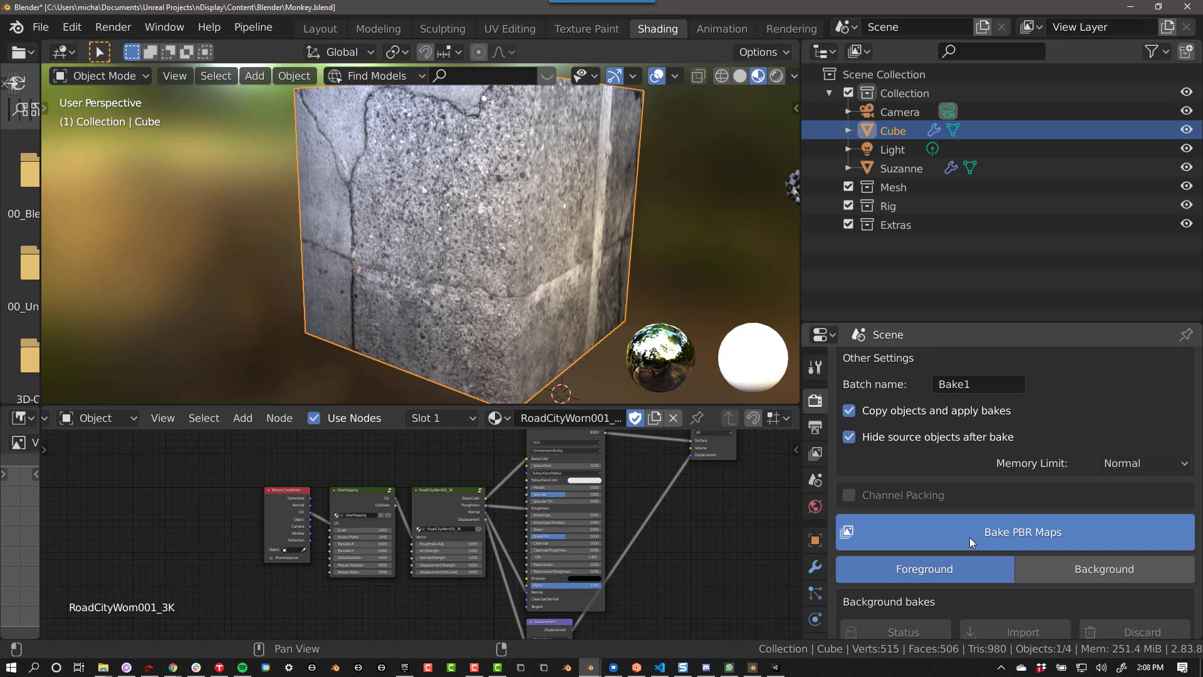
{"action": "left_click", "coordinate": [1022, 533]}
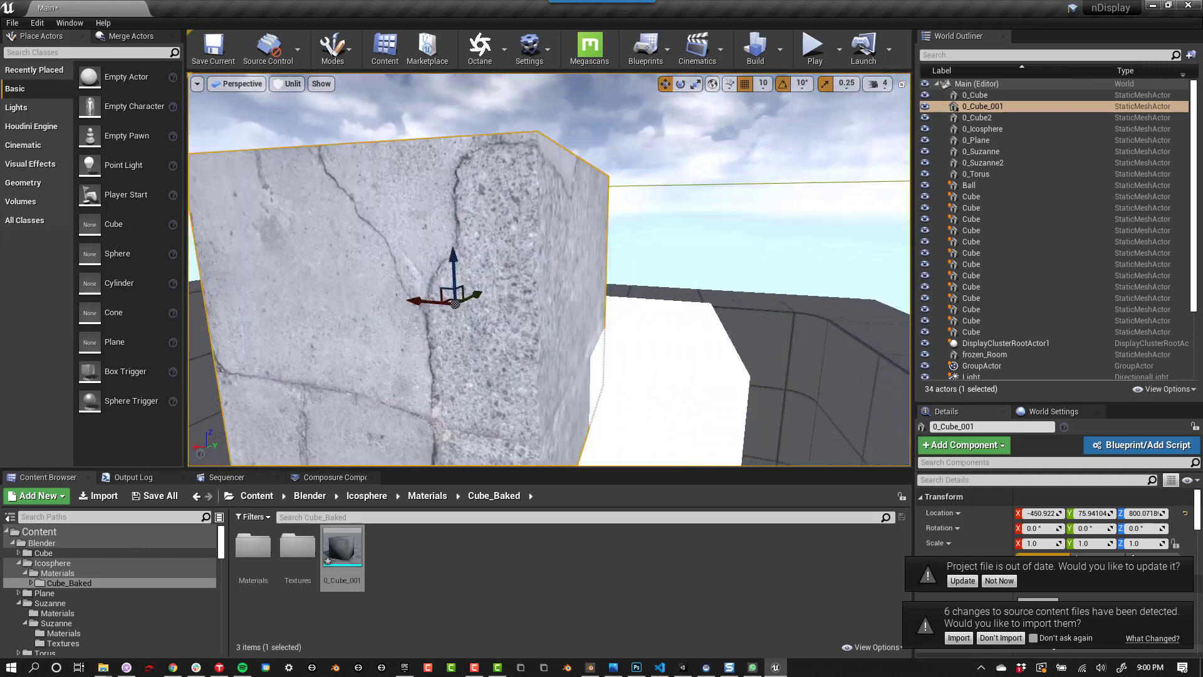
- Open the 0_Cube_001 asset in the Cube_Baked folder
{"action": "double_click", "coordinate": [343, 545]}
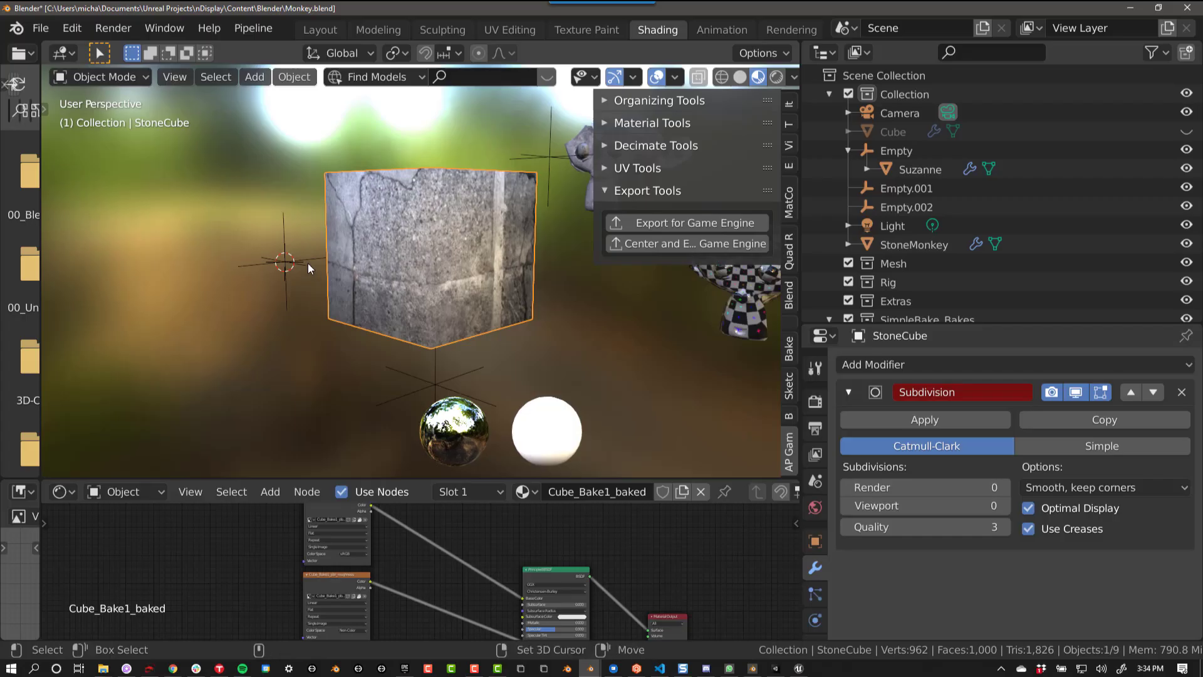
- Preview StoneCube.glb in 3D Viewer, then delete all empties via AP Game Tools
{"action": "left_click", "coordinate": [906, 206]}
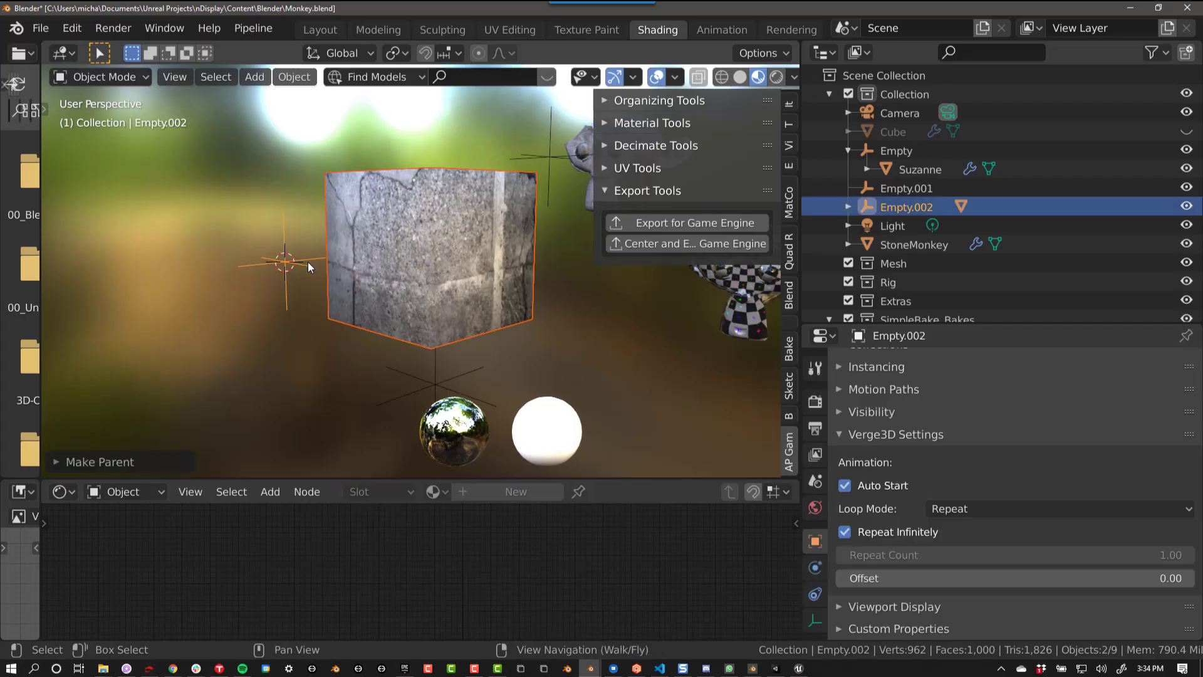
{"action": "key", "text": "alt+tab"}
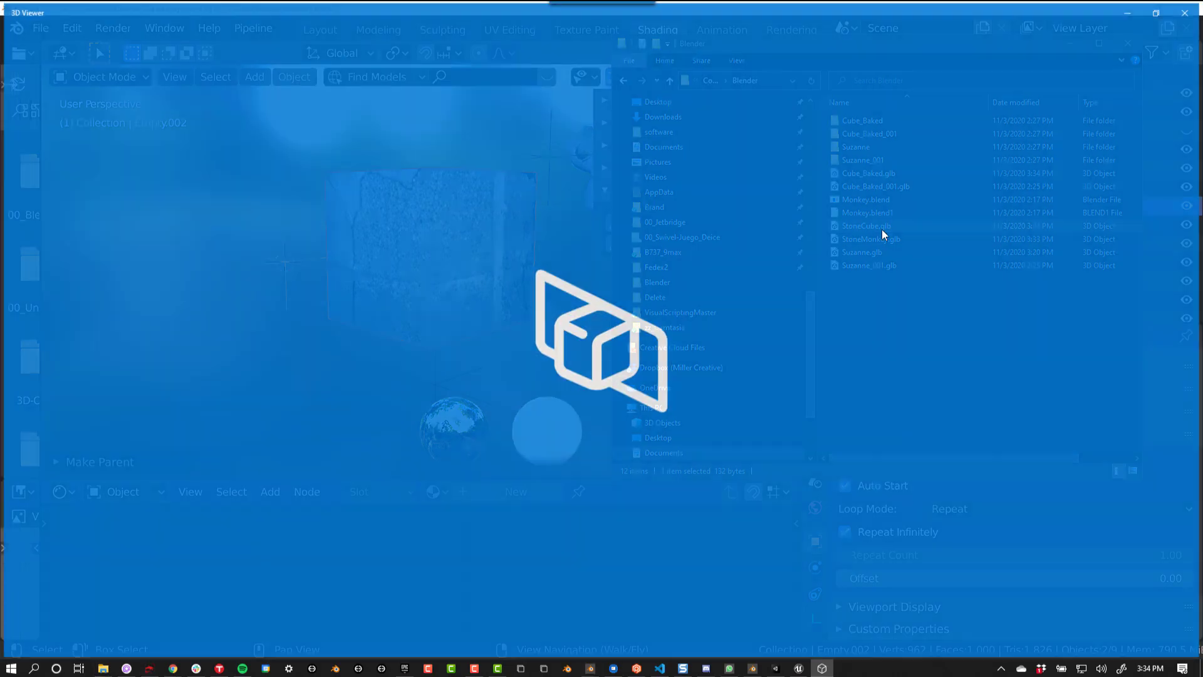
{"action": "double_click", "coordinate": [865, 225]}
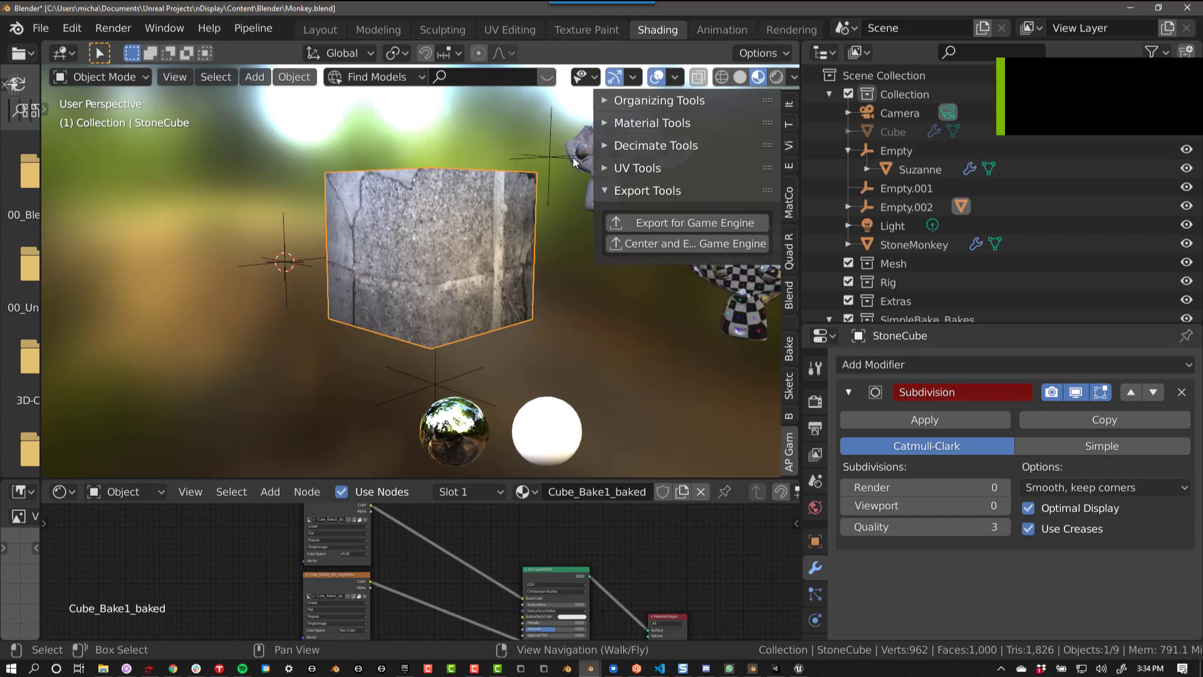
{"action": "left_click", "coordinate": [658, 100]}
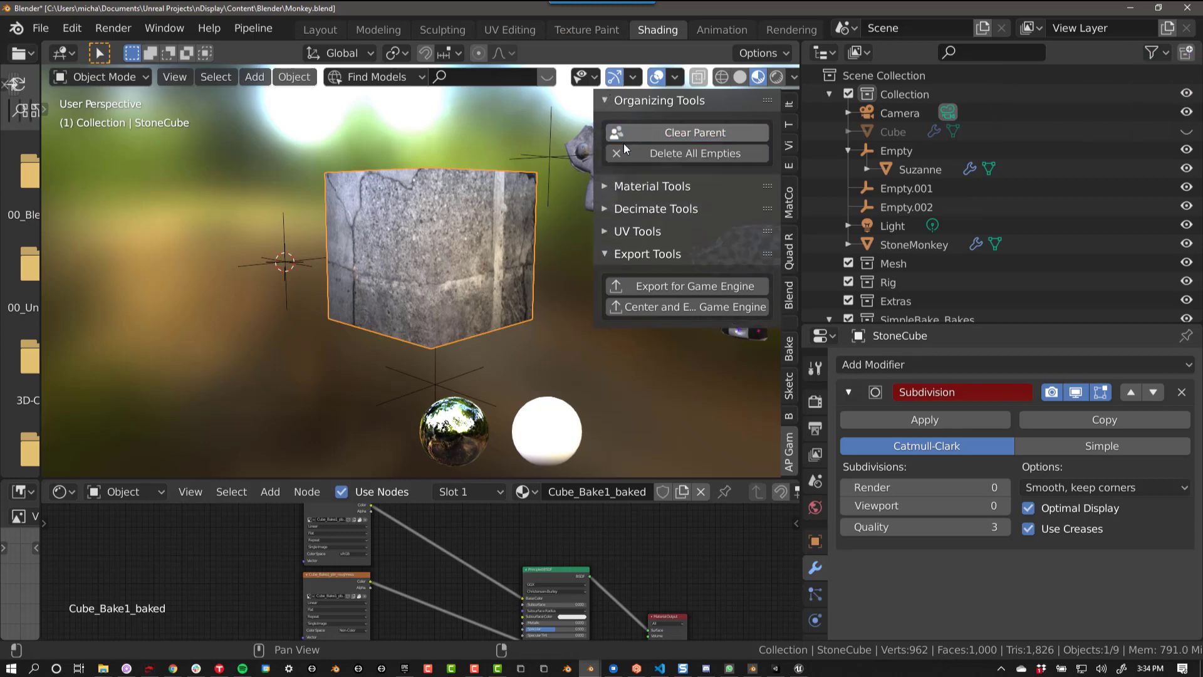
{"action": "left_click", "coordinate": [687, 153]}
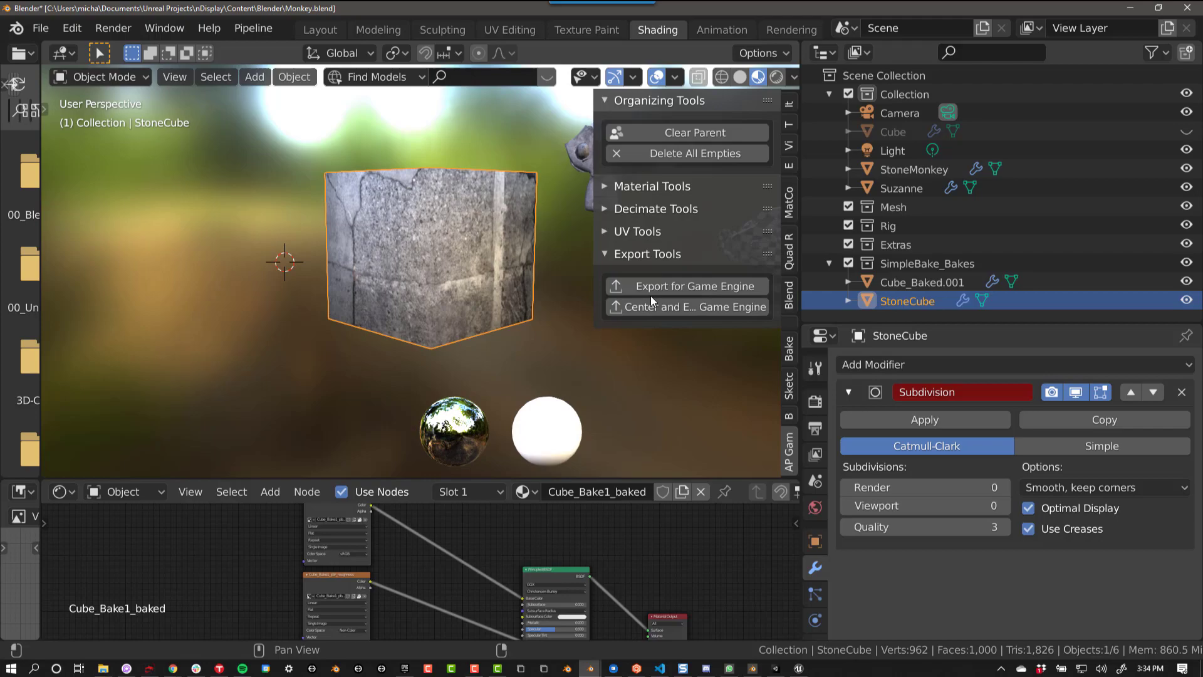
{"action": "mouse_move", "coordinate": [686, 286]}
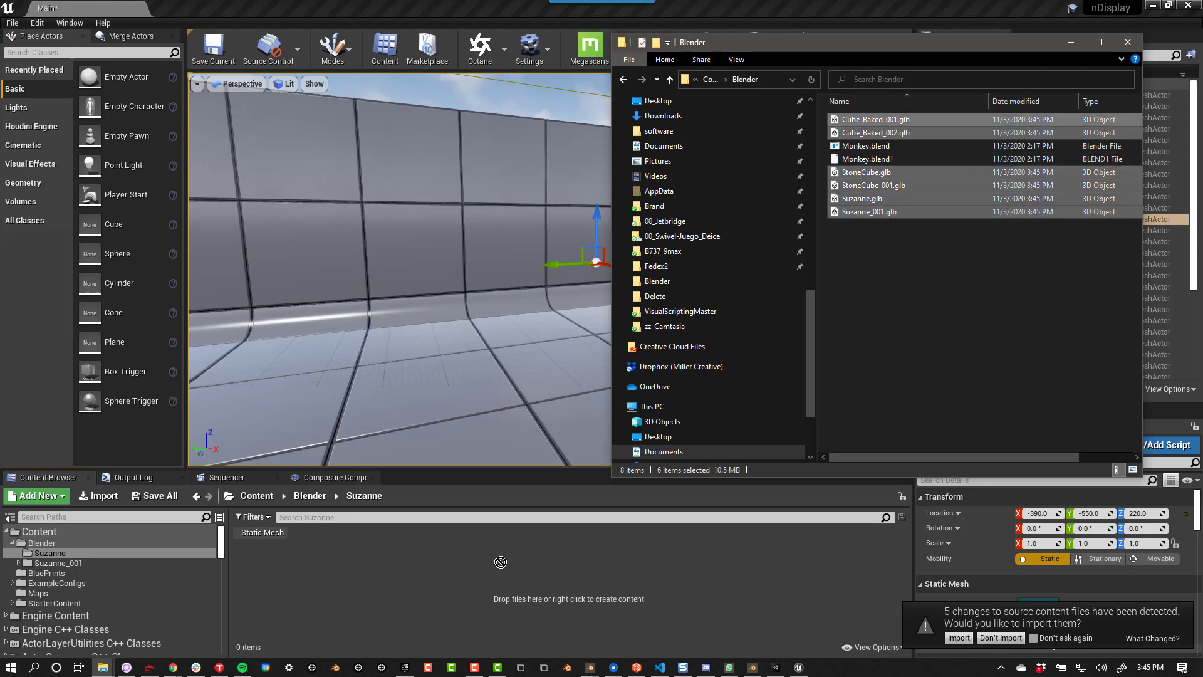
- Confirm the glTF import of the selected GLB files into the Content Browser
{"action": "left_click", "coordinate": [958, 638]}
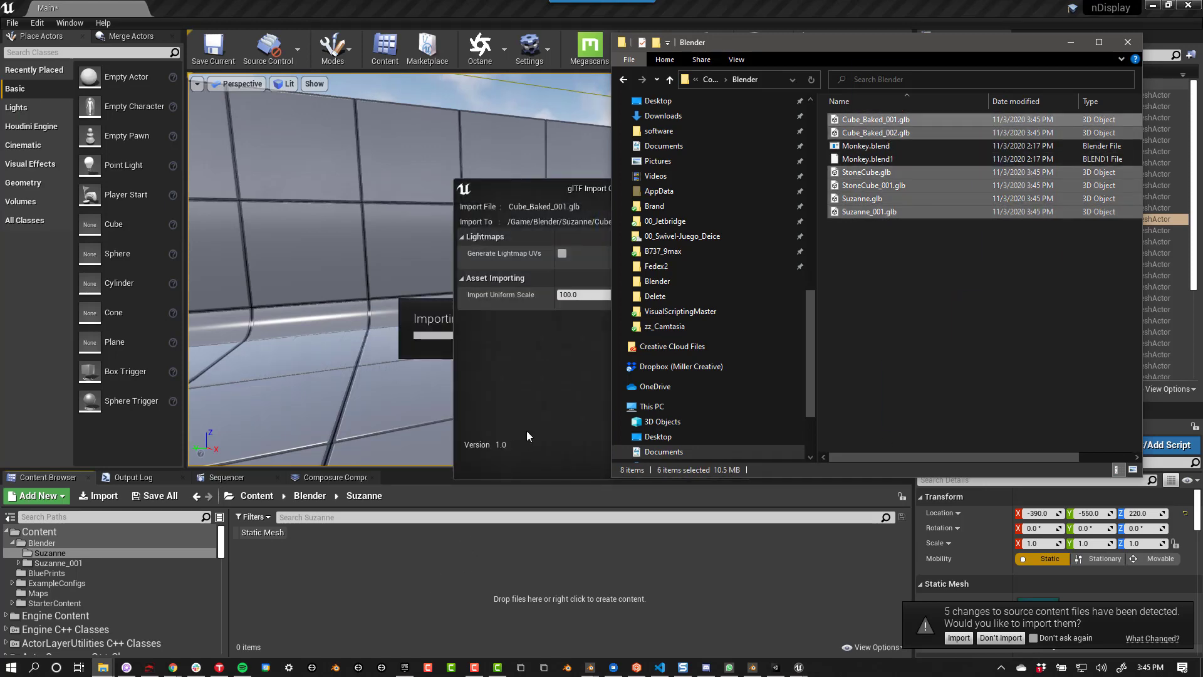